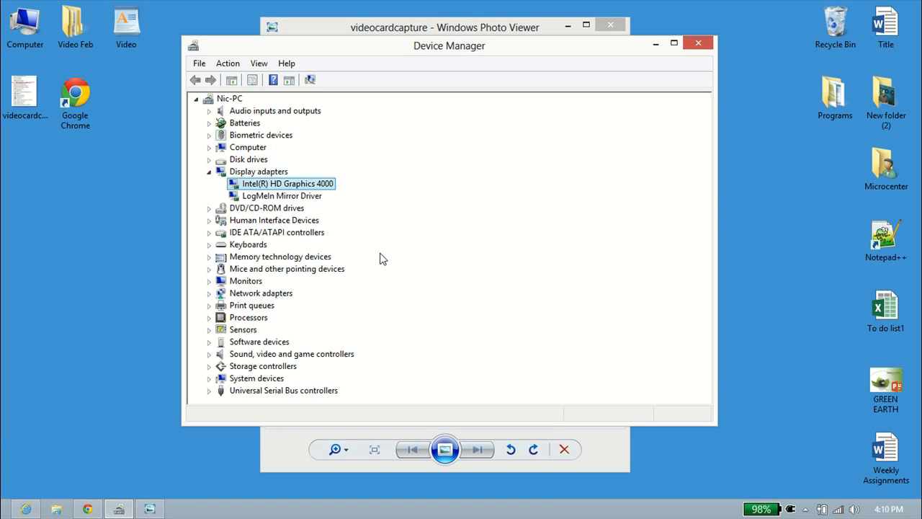
pyautogui.moveTo(460, 154)
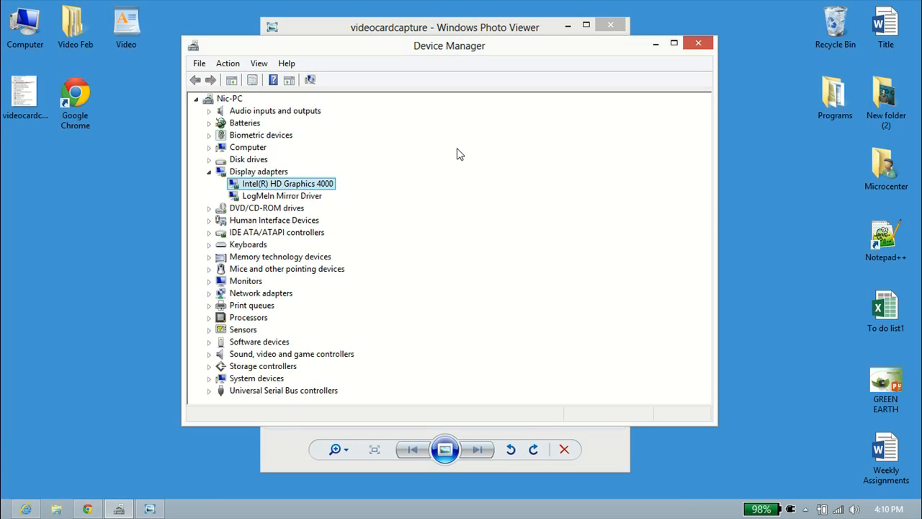
pyautogui.moveTo(272, 183)
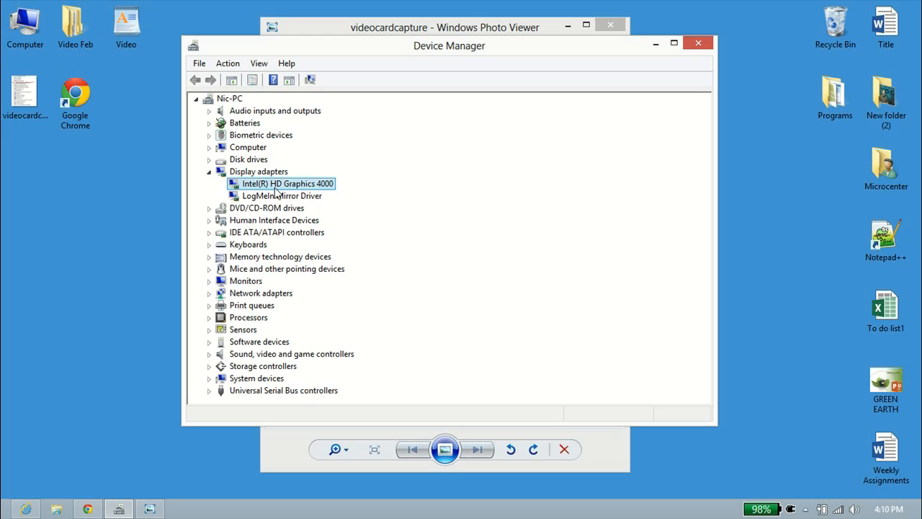
pyautogui.moveTo(381, 195)
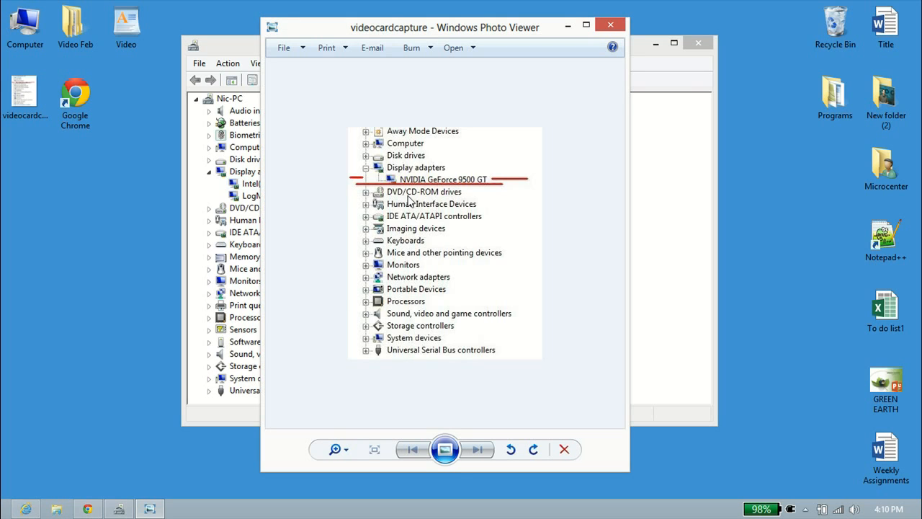
pyautogui.moveTo(485, 189)
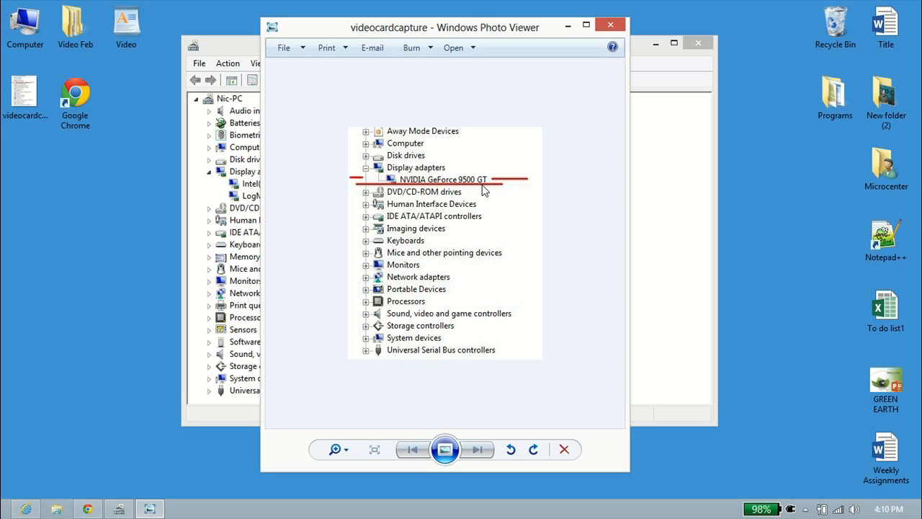
pyautogui.moveTo(387, 198)
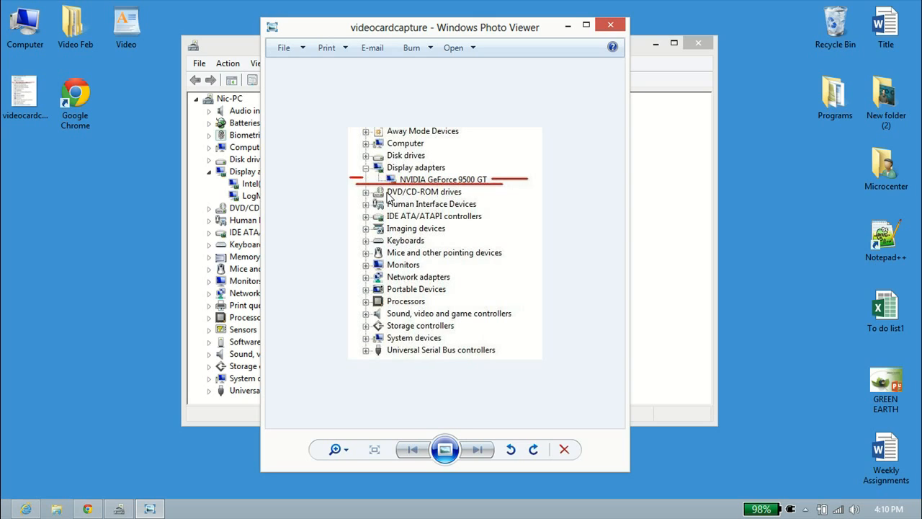
pyautogui.moveTo(472, 189)
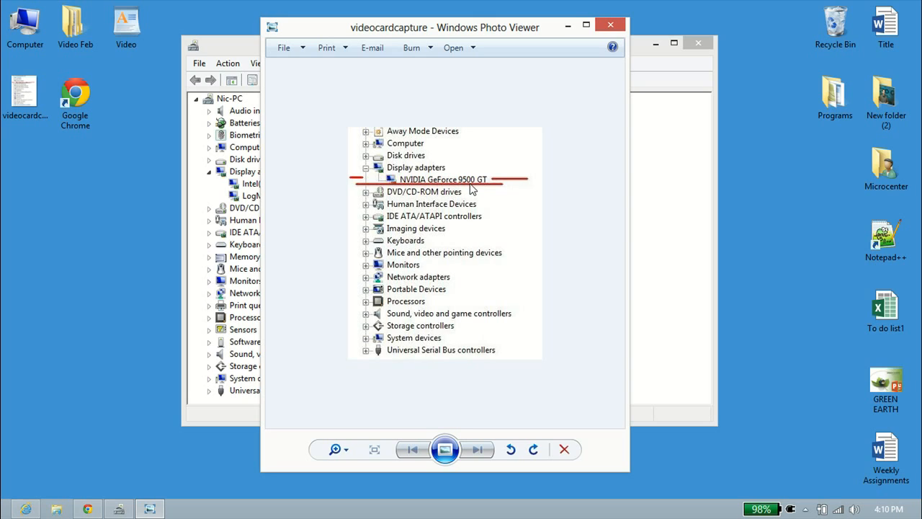
pyautogui.moveTo(487, 189)
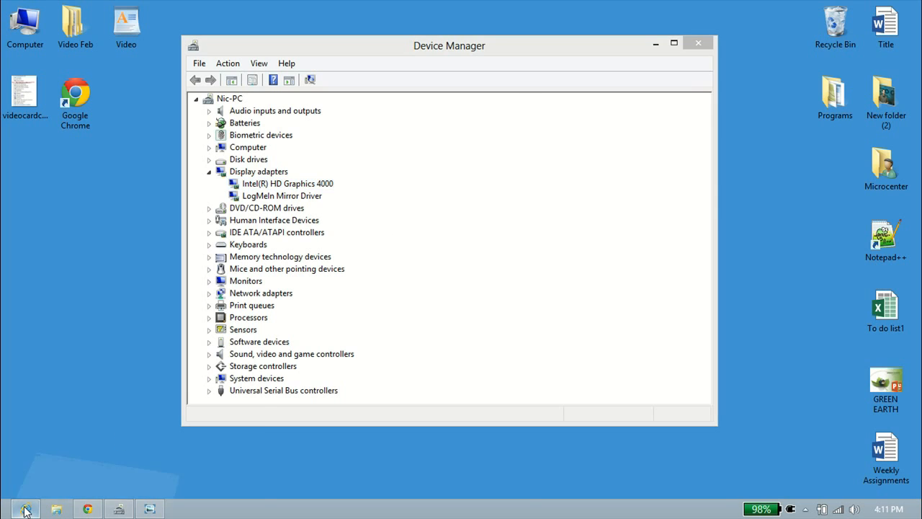
# - Bring up Internet Explorer showing Intel's Core i5 3D gaming and media benchmark chart
pyautogui.click(87, 508)
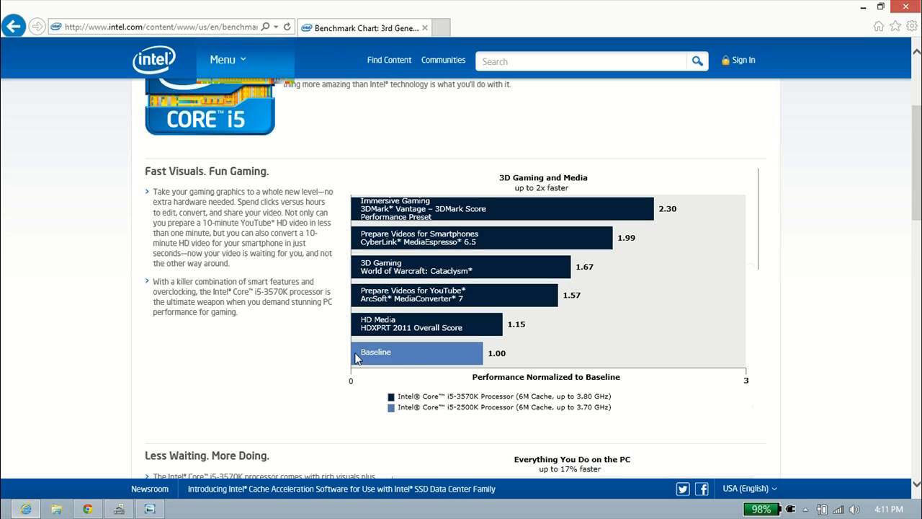
pyautogui.moveTo(304, 380)
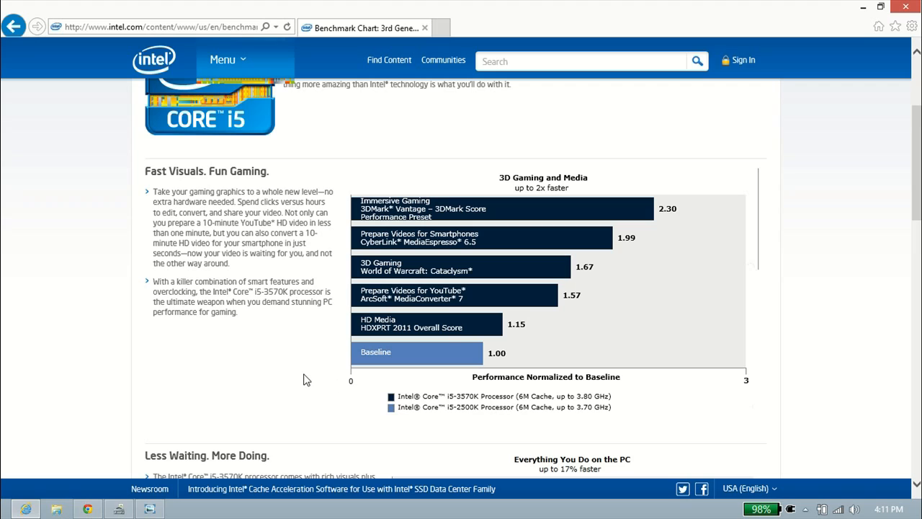
pyautogui.moveTo(374, 359)
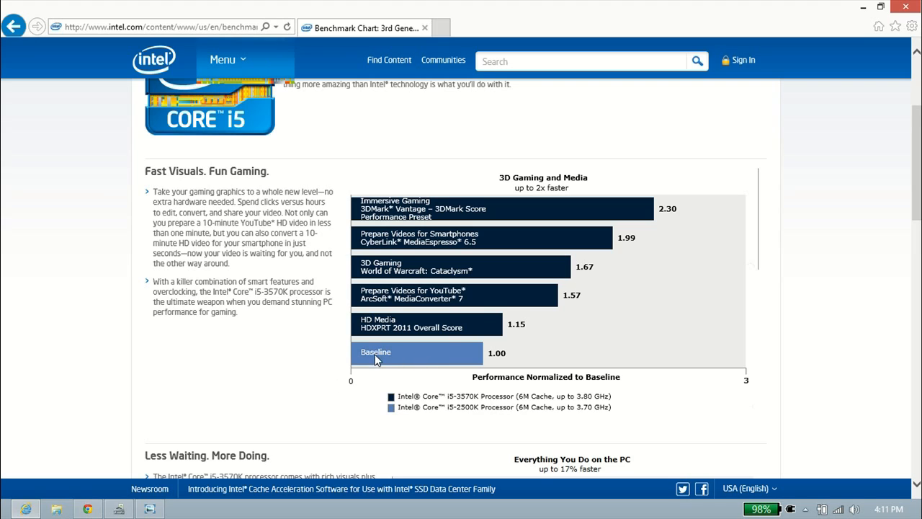
pyautogui.moveTo(325, 360)
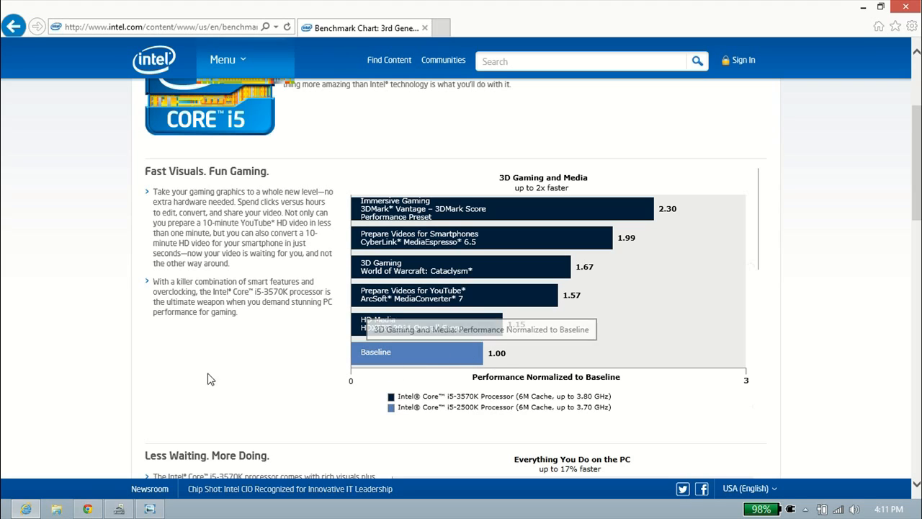
pyautogui.moveTo(340, 335)
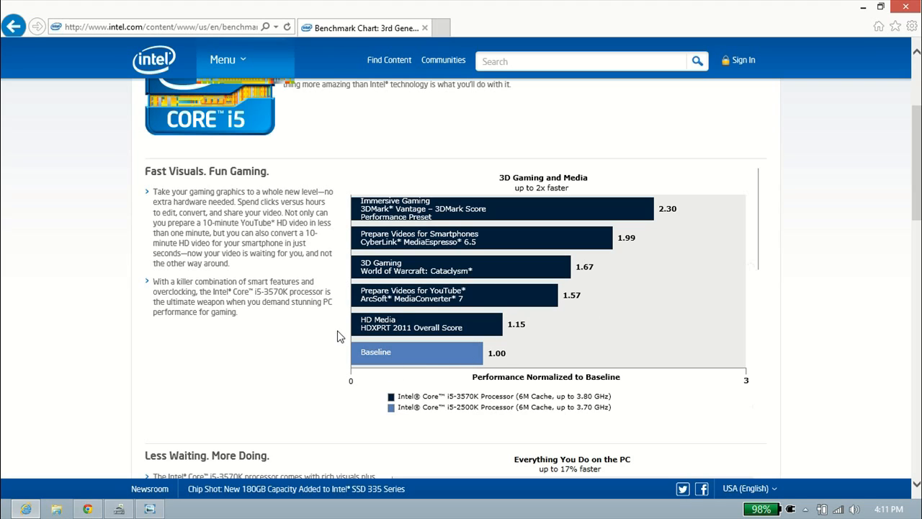
pyautogui.moveTo(282, 370)
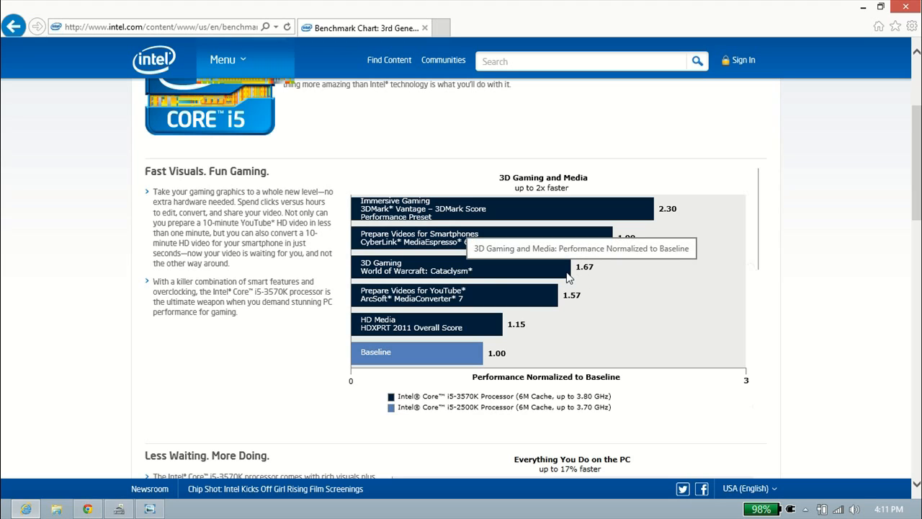
pyautogui.moveTo(436, 272)
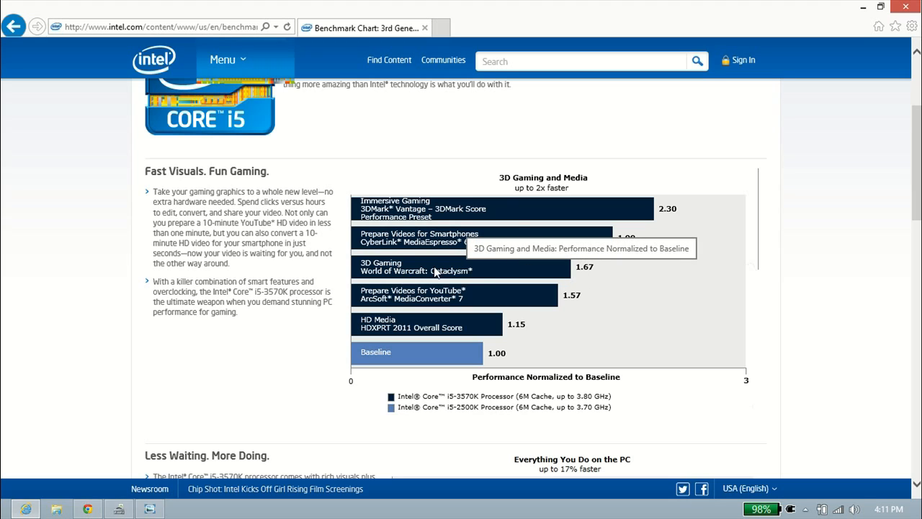
pyautogui.moveTo(654, 221)
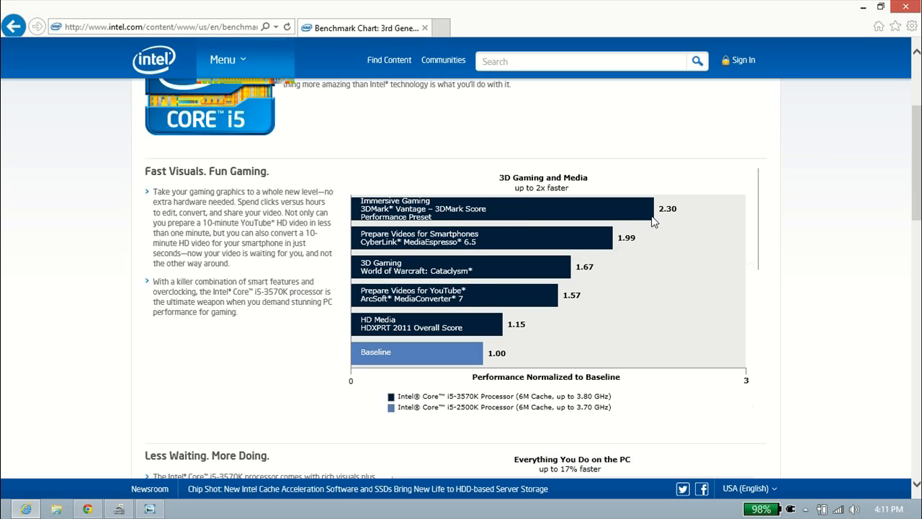
pyautogui.moveTo(638, 218)
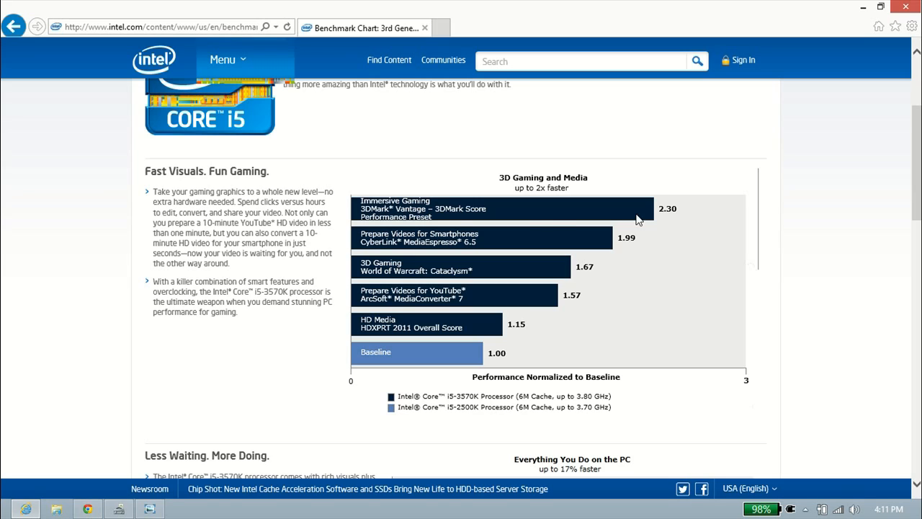
pyautogui.moveTo(537, 220)
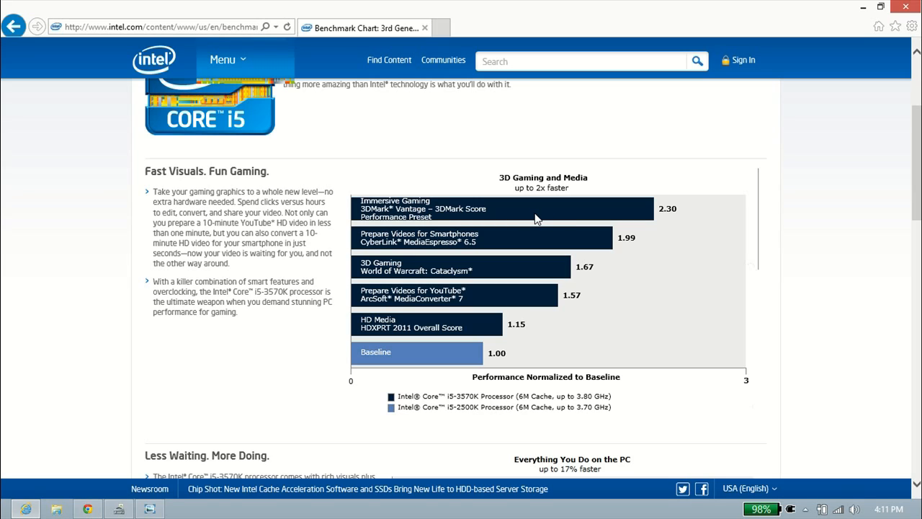
pyautogui.moveTo(333, 291)
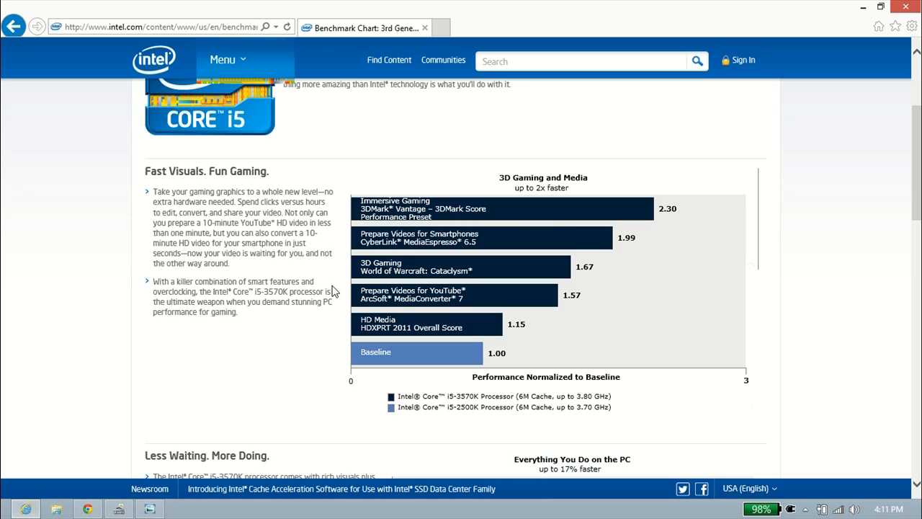
pyautogui.moveTo(281, 337)
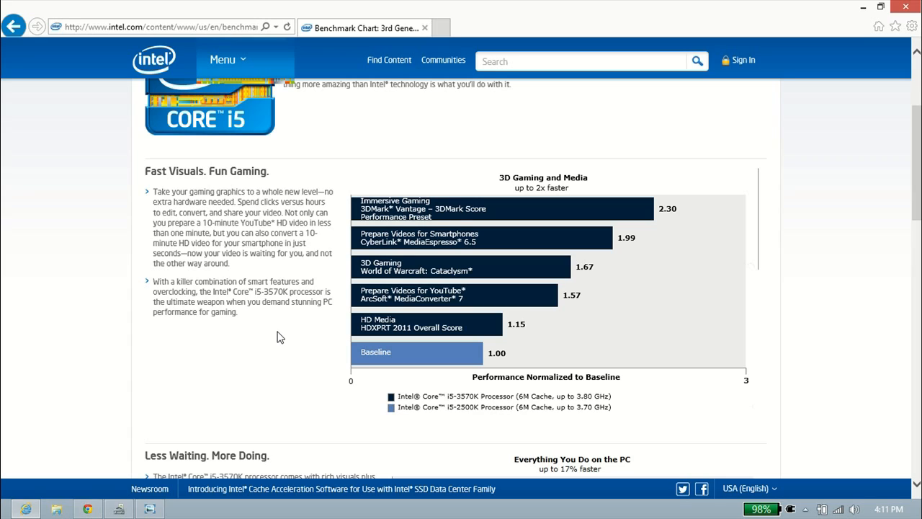
pyautogui.moveTo(252, 328)
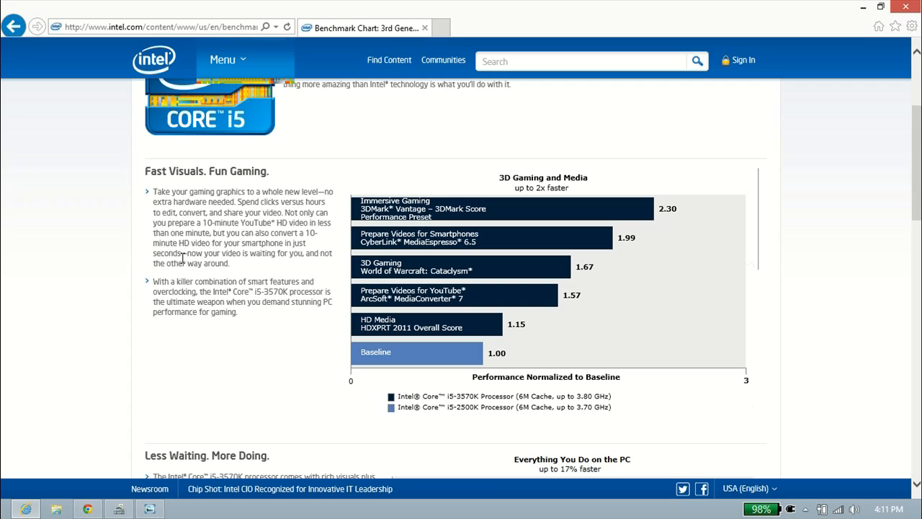
pyautogui.moveTo(253, 249)
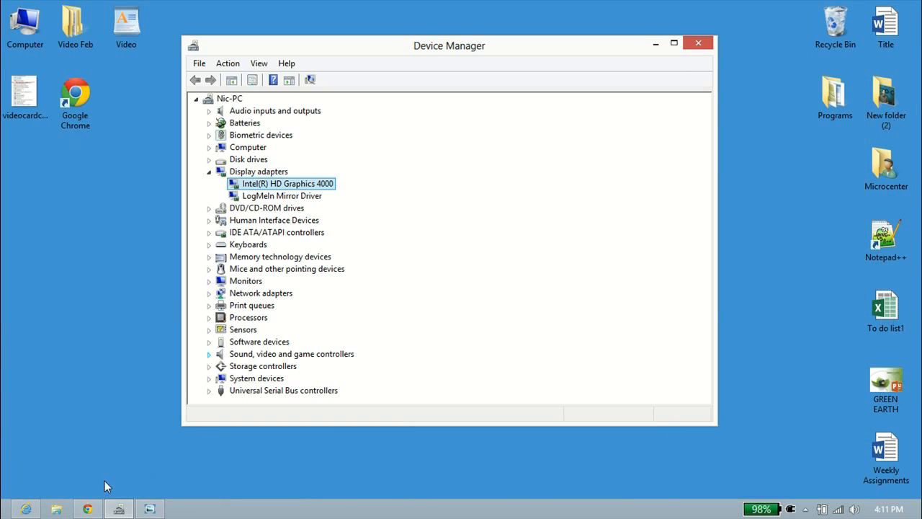
# - Show the 141-copy.jpg lake-and-mountain photo full screen in Chrome
pyautogui.click(87, 509)
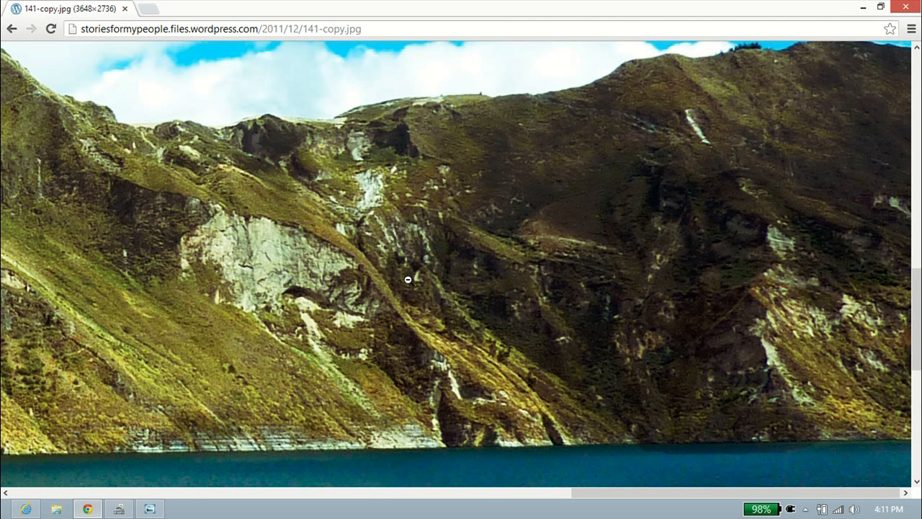
pyautogui.press('f11')
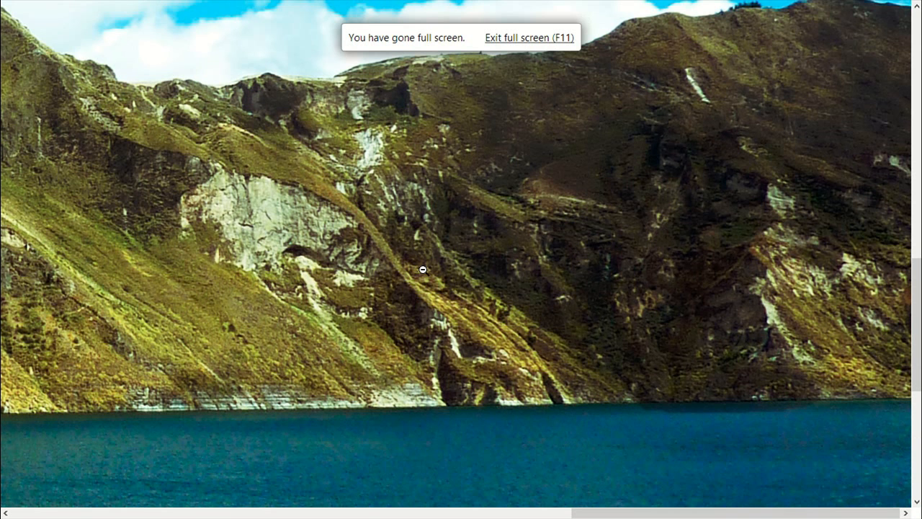